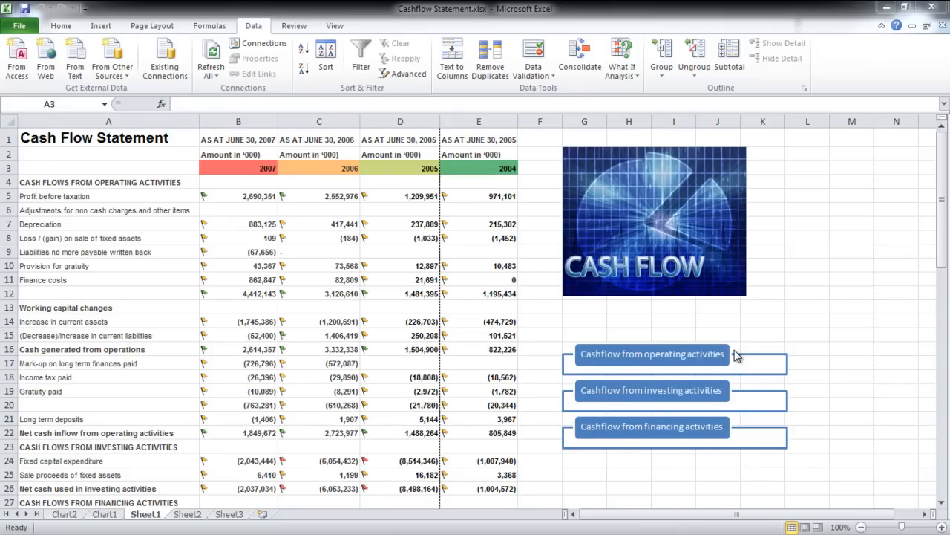
mouse_move(394, 149)
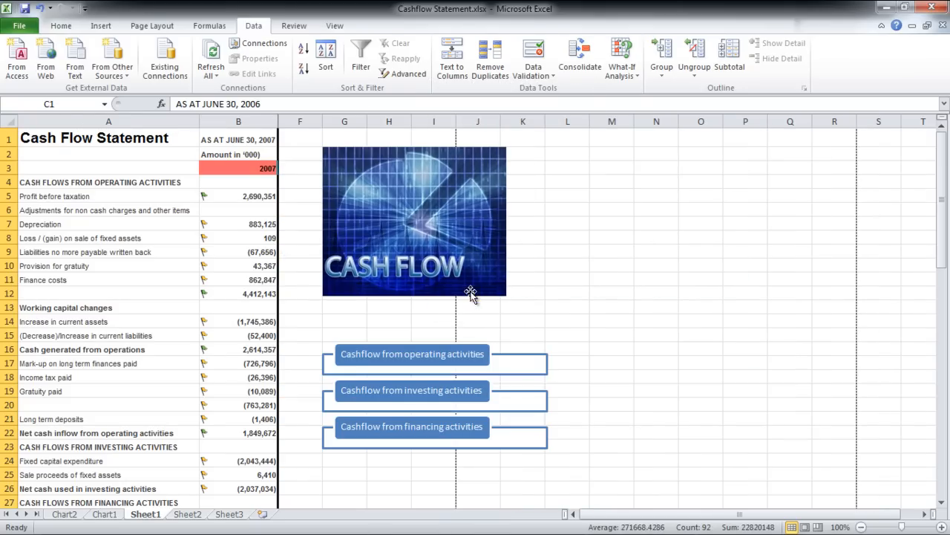
mouse_move(605, 285)
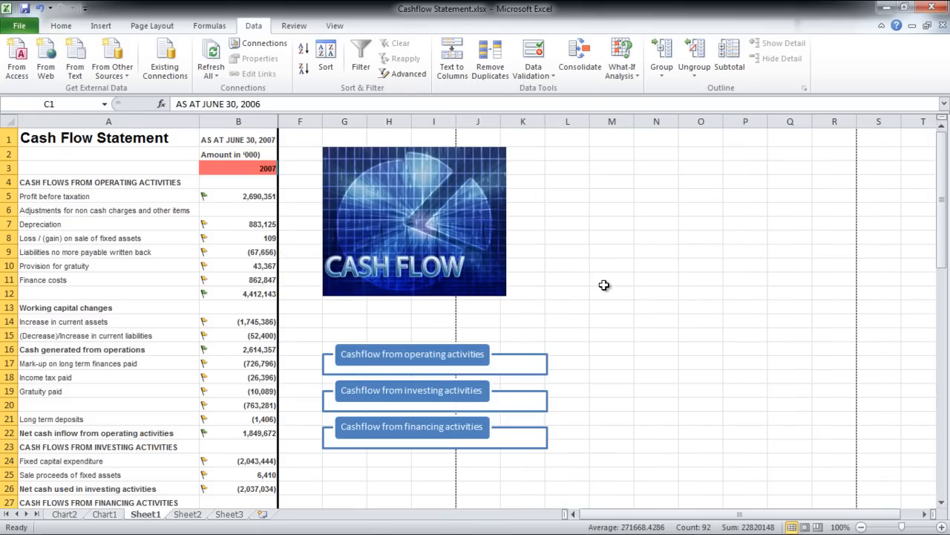
- Deselect the hidden 2006, 2005 and 2004 columns by clicking elsewhere on the sheet
left_click(611, 279)
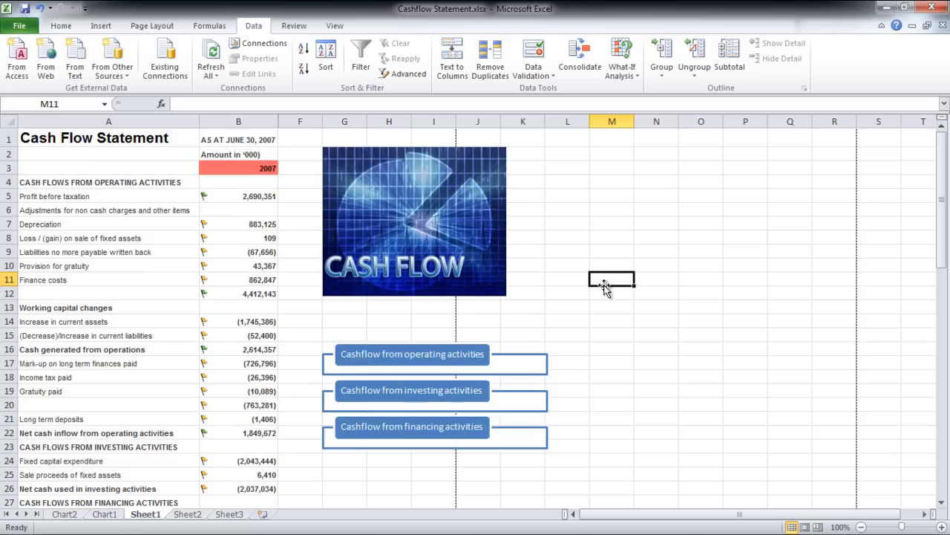
- Unhide columns C–E by selecting the surrounding columns B through F
left_click(239, 121)
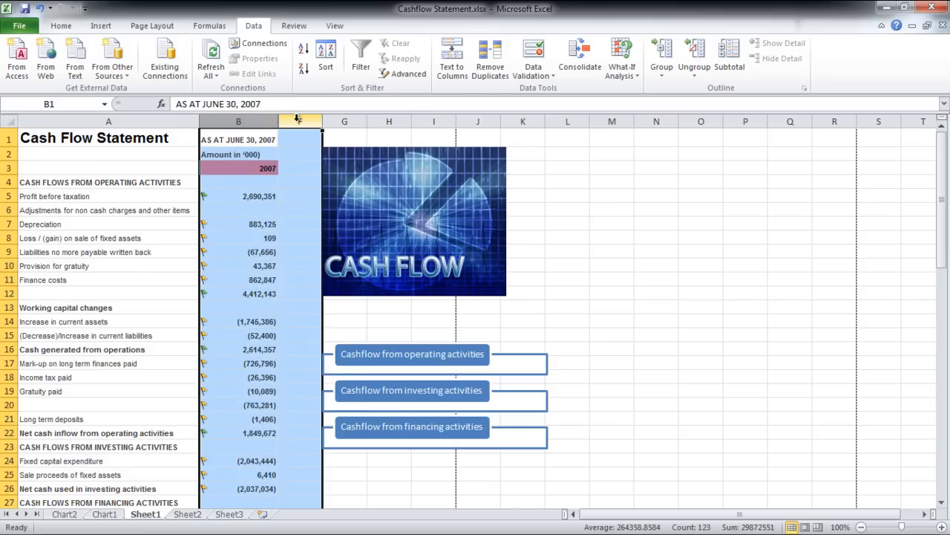
right_click(300, 121)
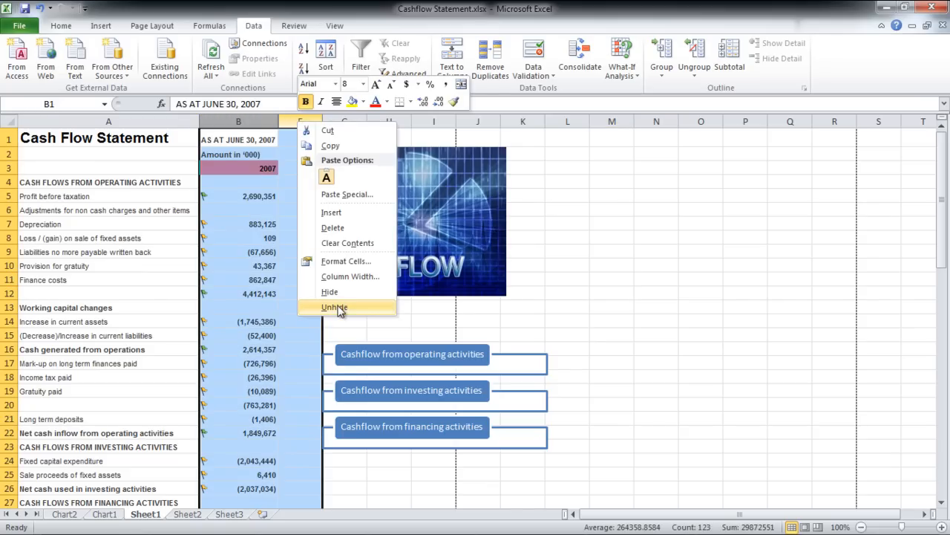
left_click(335, 307)
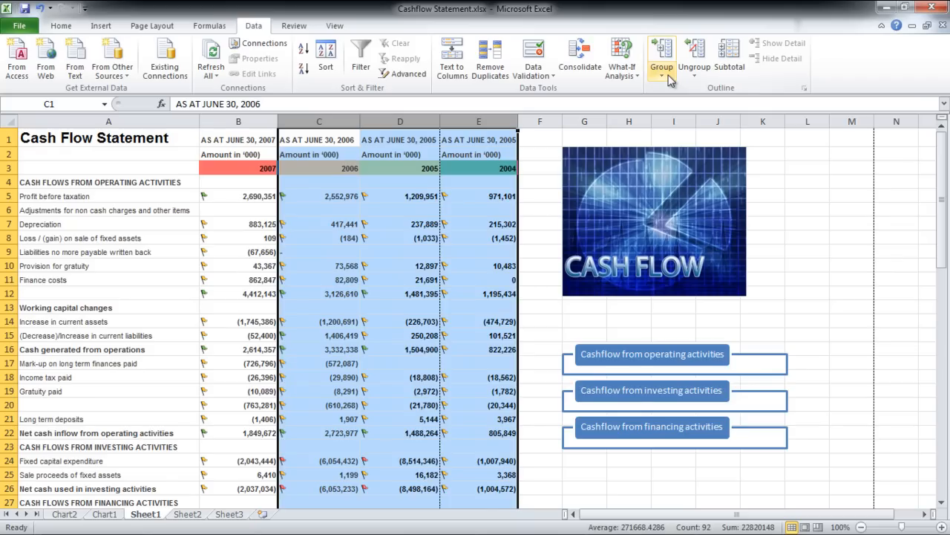
- Group the selected columns C–E (2006, 2005, 2004) with Data > Group
left_click(661, 67)
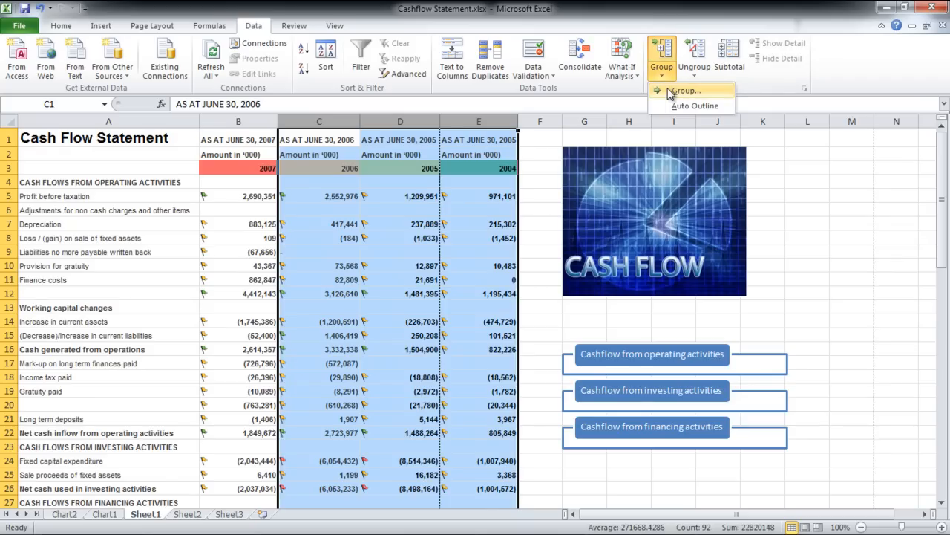
left_click(684, 90)
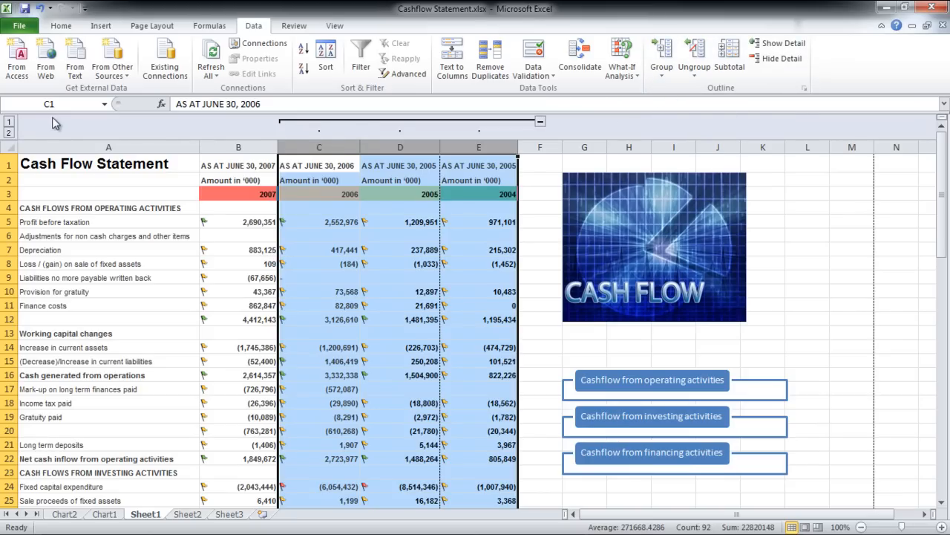
mouse_move(15, 126)
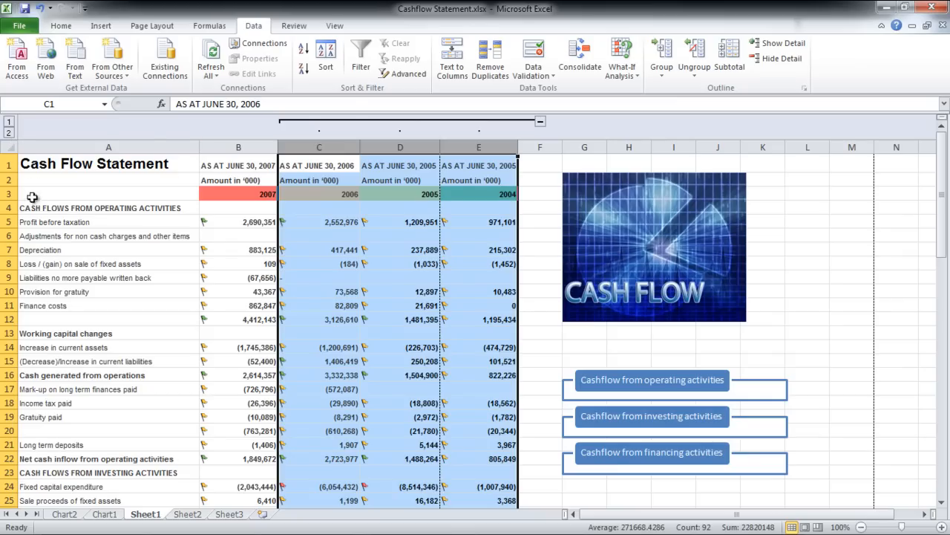
- Group rows 4–35, collapse to outline level 1, and check the print preview
left_click(108, 208)
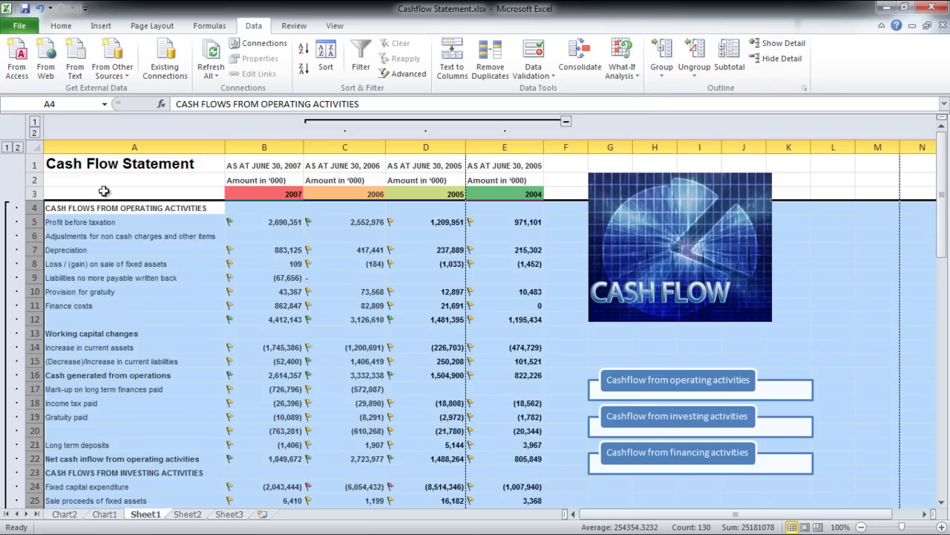
left_click(7, 147)
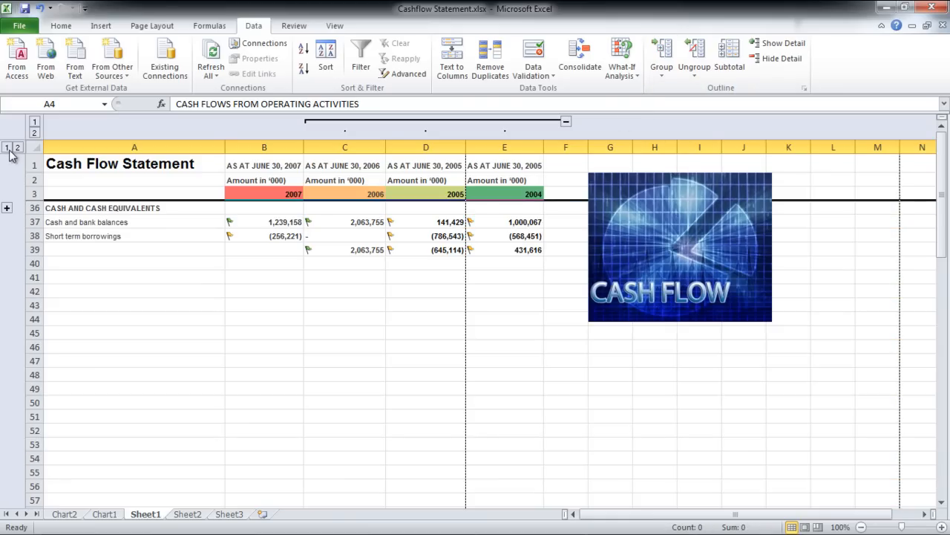
mouse_move(7, 208)
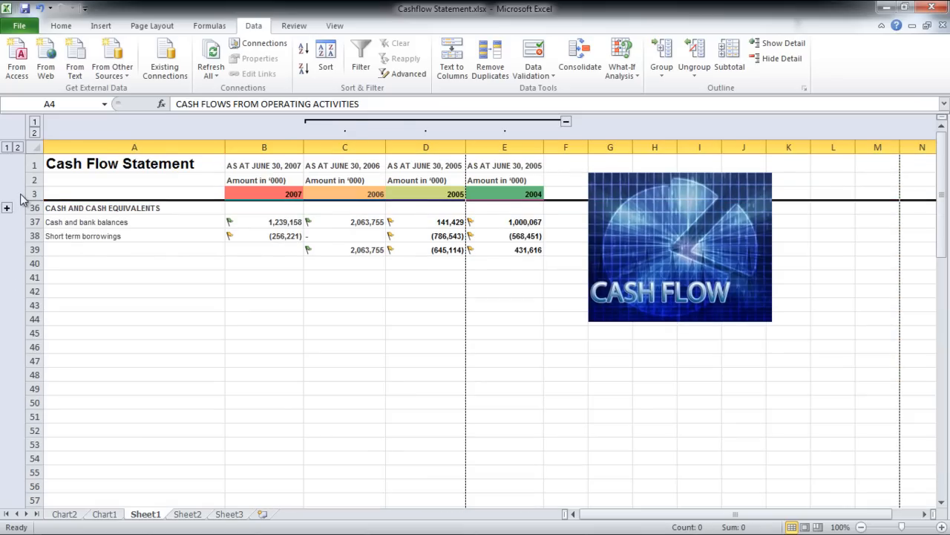
left_click(18, 25)
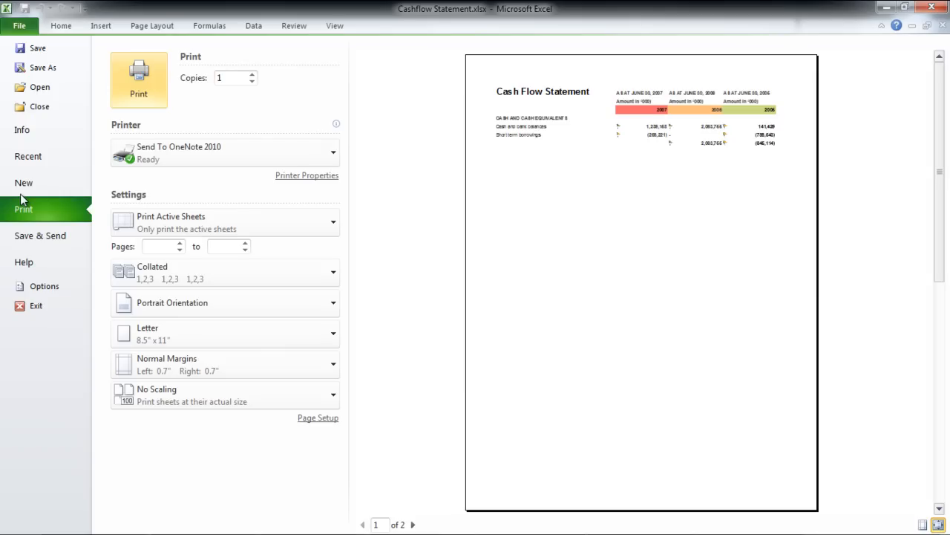
left_click(19, 26)
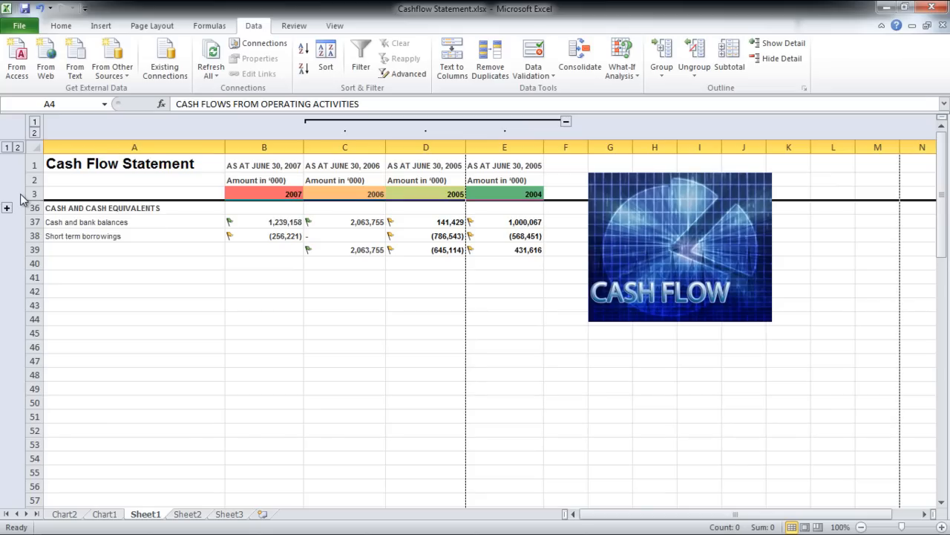